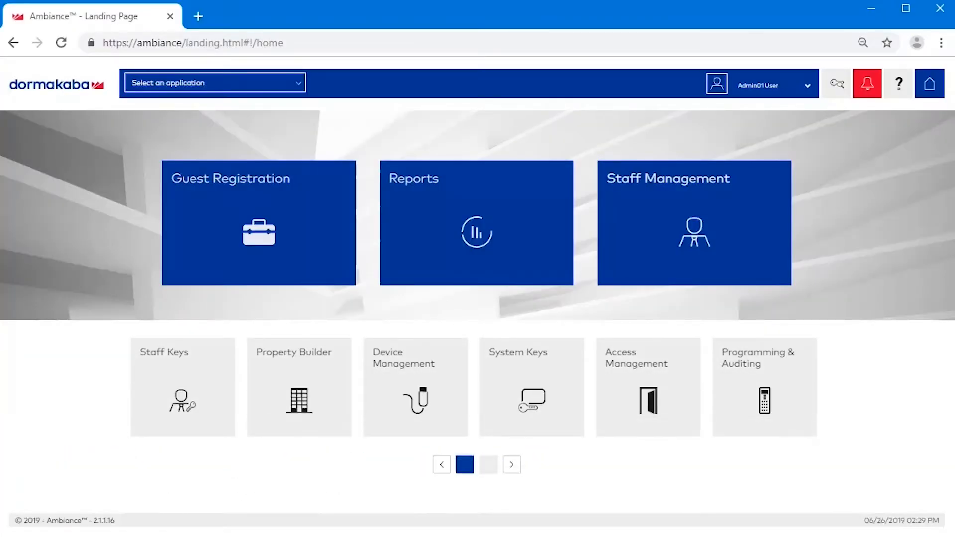
mouse_move(694, 223)
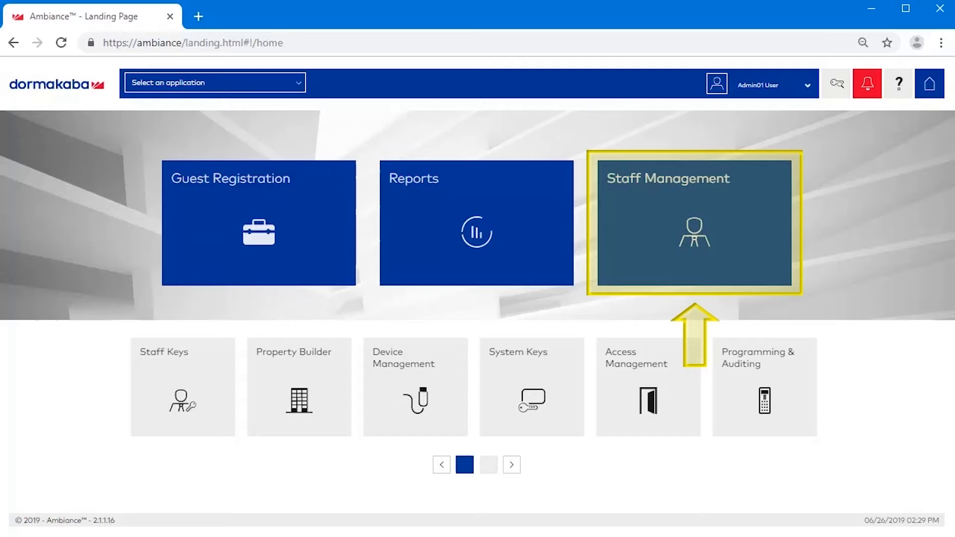
- Launch Staff Management from the Ambiance landing page tiles
left_click(694, 223)
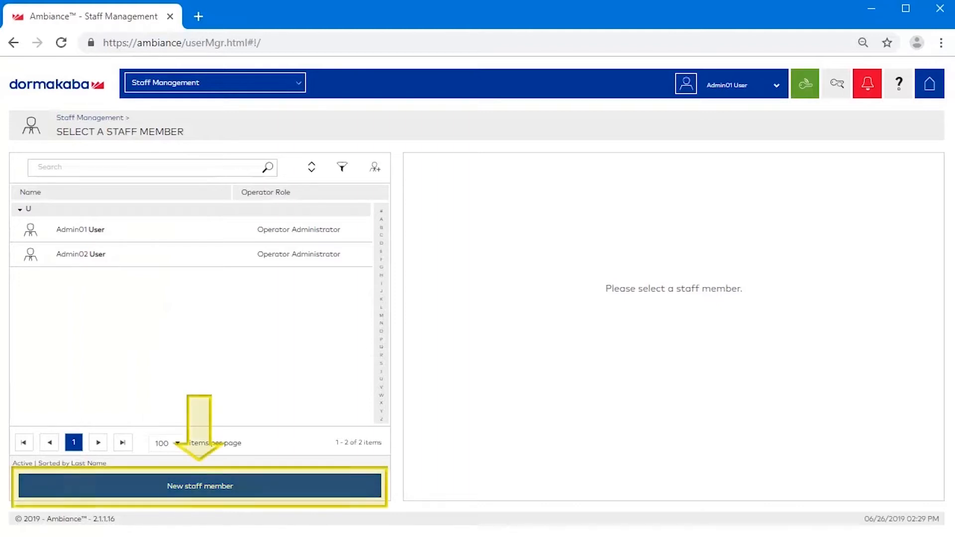
- Create a new staff member with first and last name and save the record
left_click(200, 486)
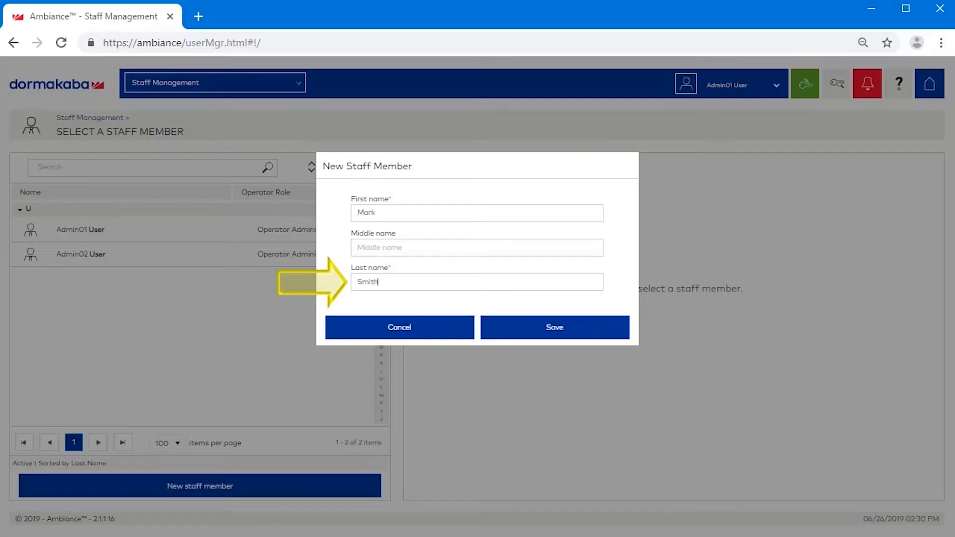
left_click(555, 327)
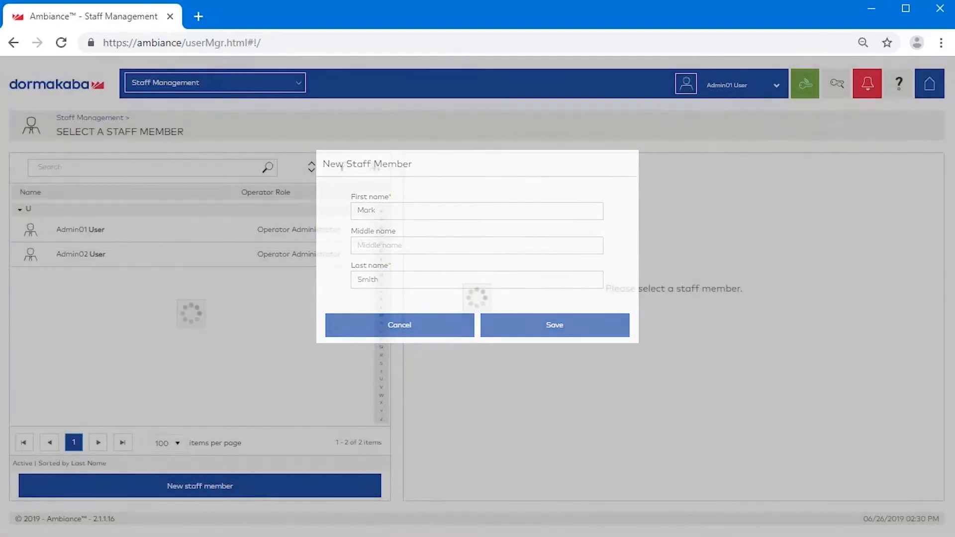
left_click(554, 324)
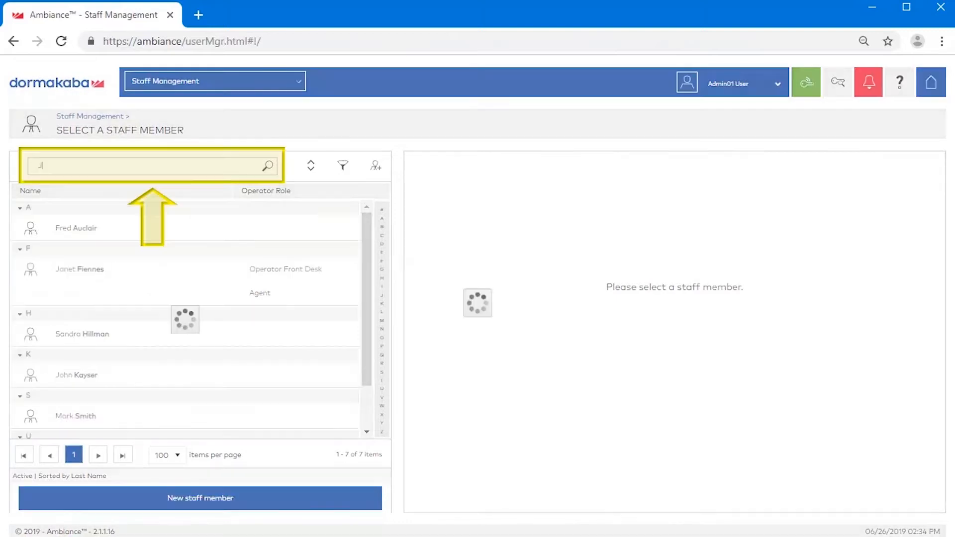
- Search the staff list for 'John', browse by surname letter and the Deactivated/Operators filters, then return to Active staff
type("John")
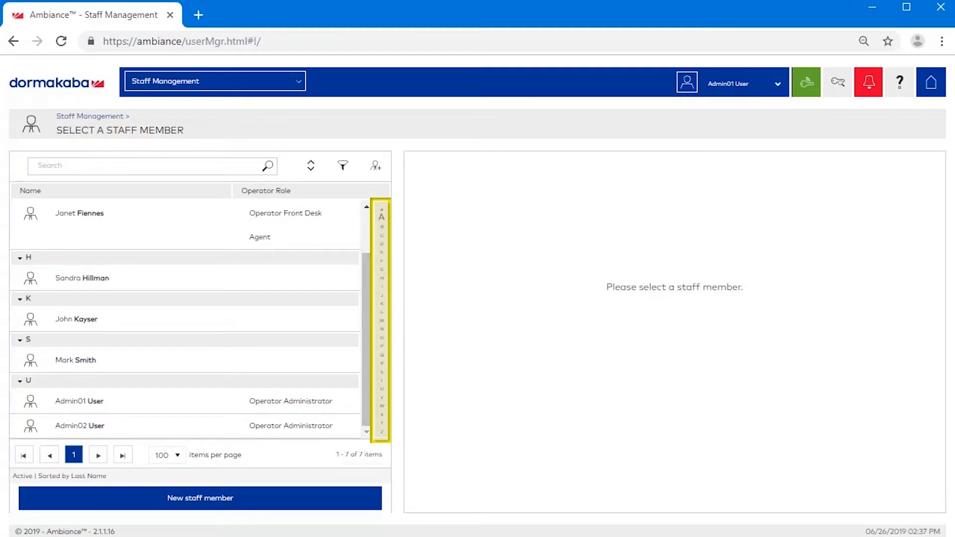
left_click(381, 217)
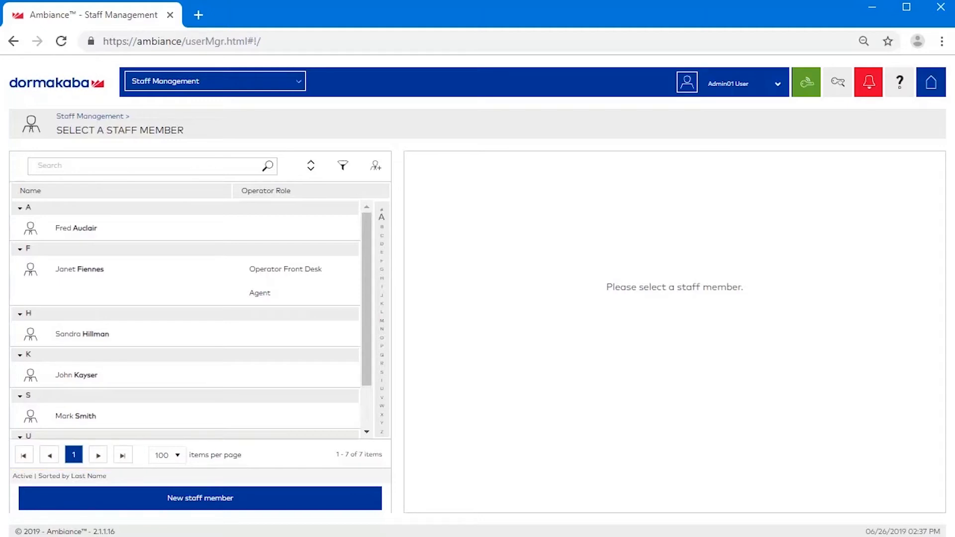
mouse_move(342, 166)
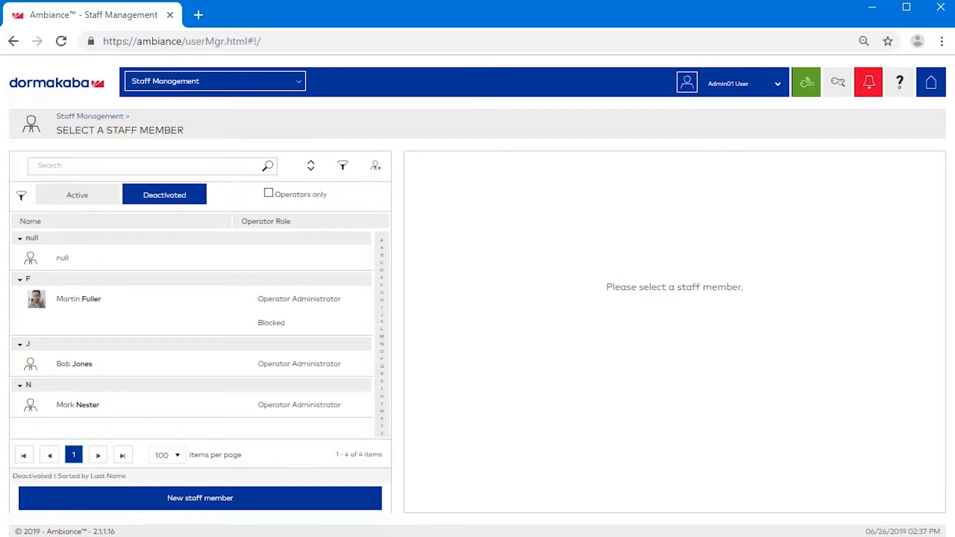
left_click(268, 194)
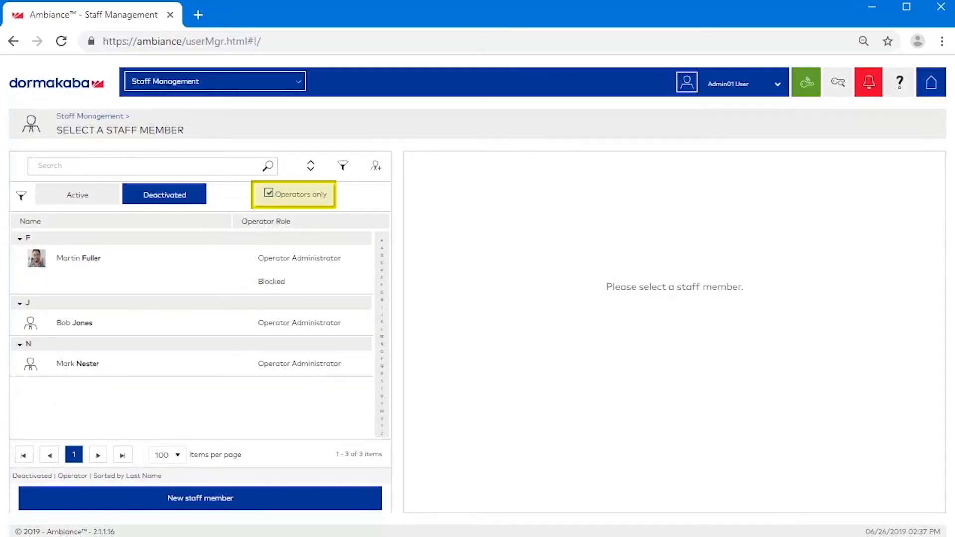
left_click(80, 268)
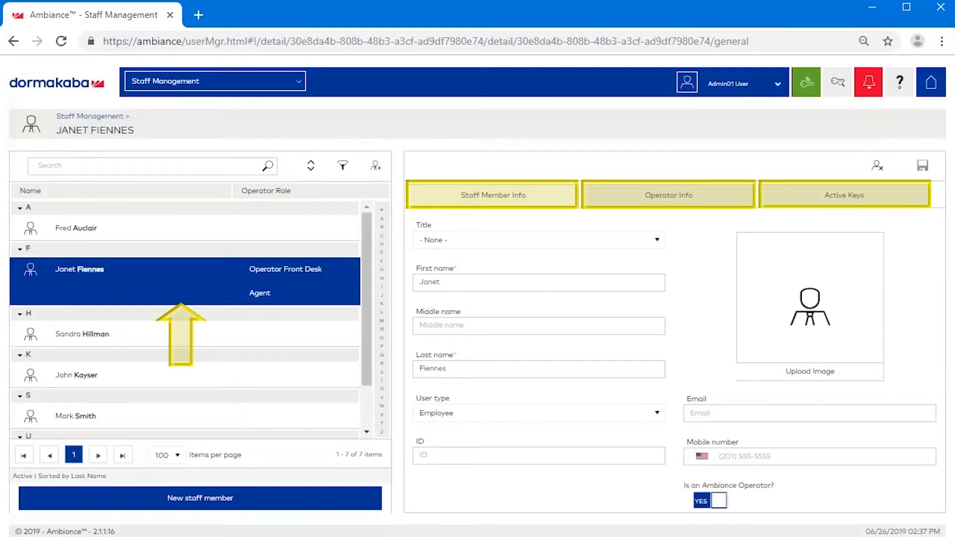
- In the staff record under A, set title Mr and middle name Simon
left_click(75, 228)
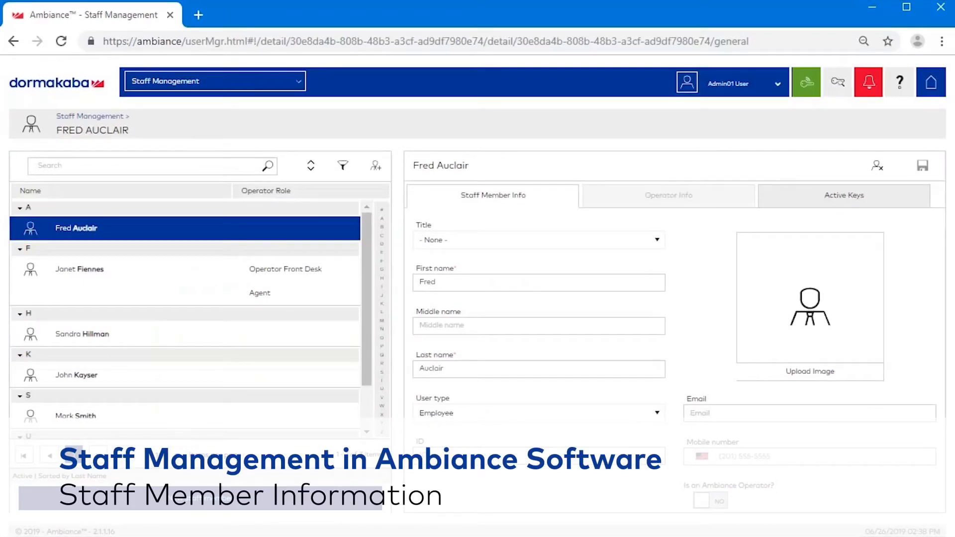
left_click(493, 195)
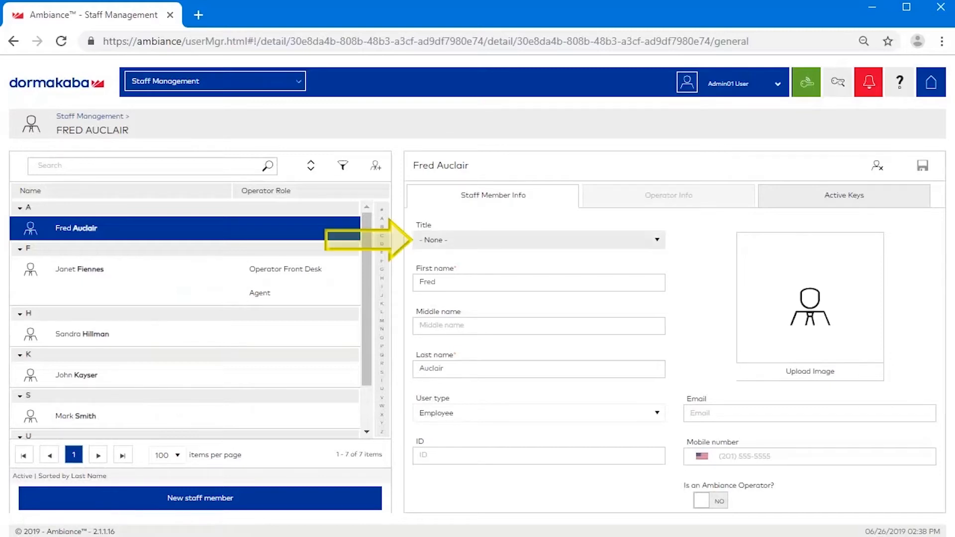
left_click(538, 240)
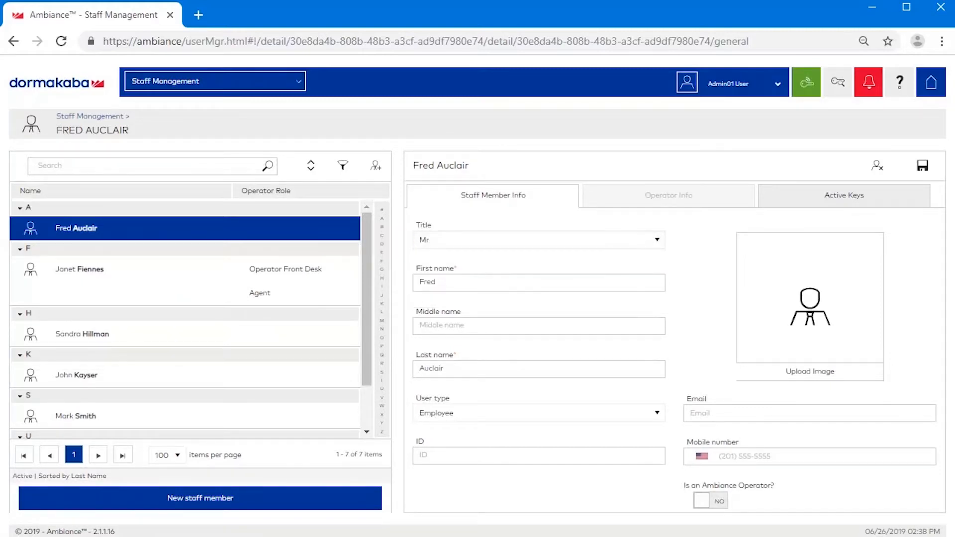
type("Simon")
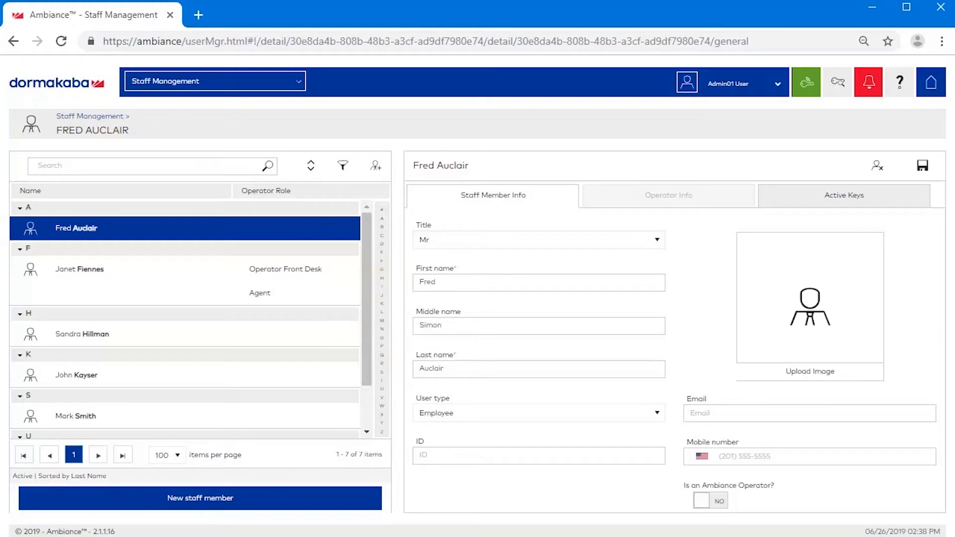
- Enter Fred's ID number, email address and Canadian mobile number
left_click(538, 413)
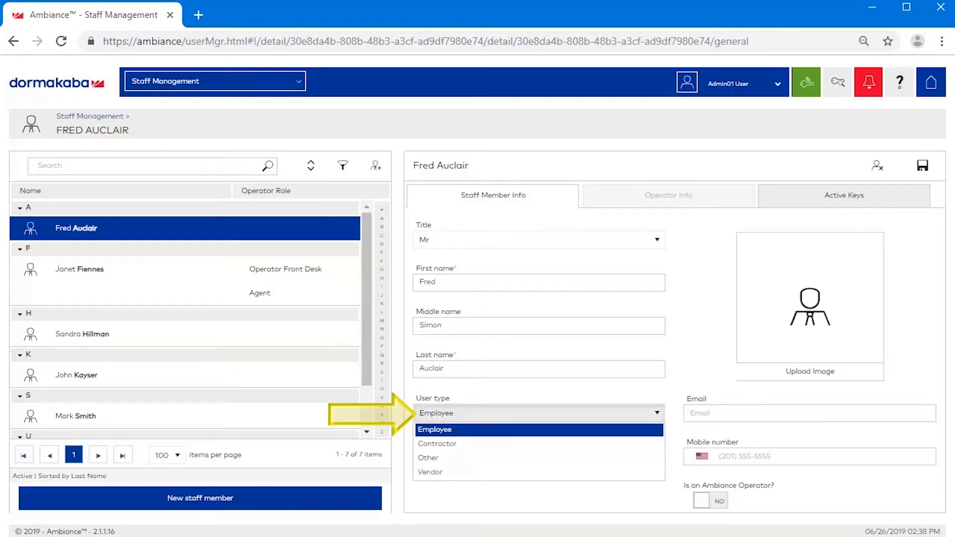
left_click(435, 430)
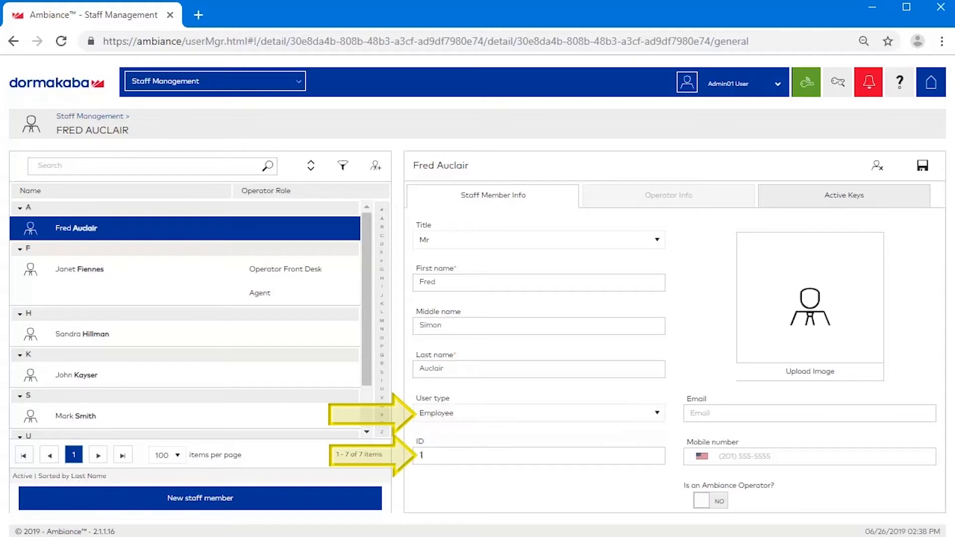
type("234")
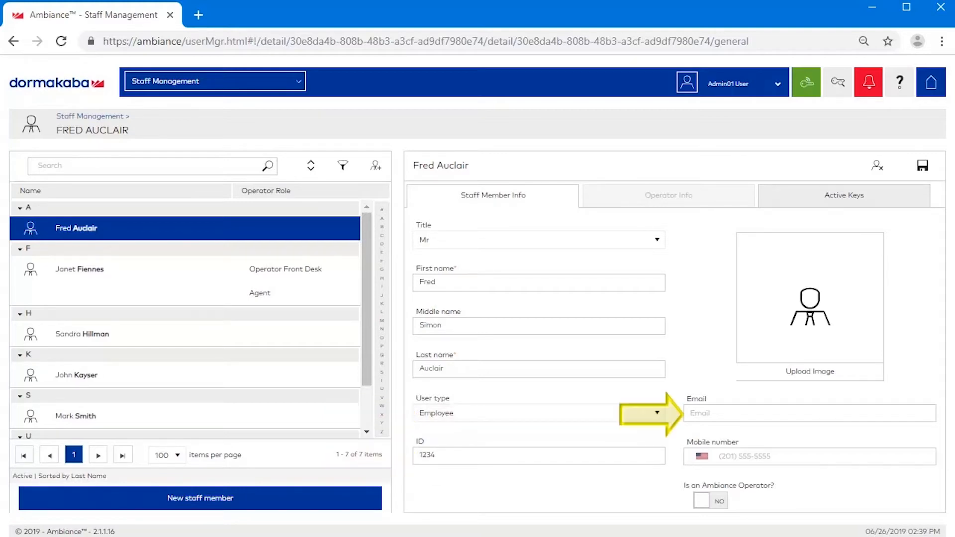
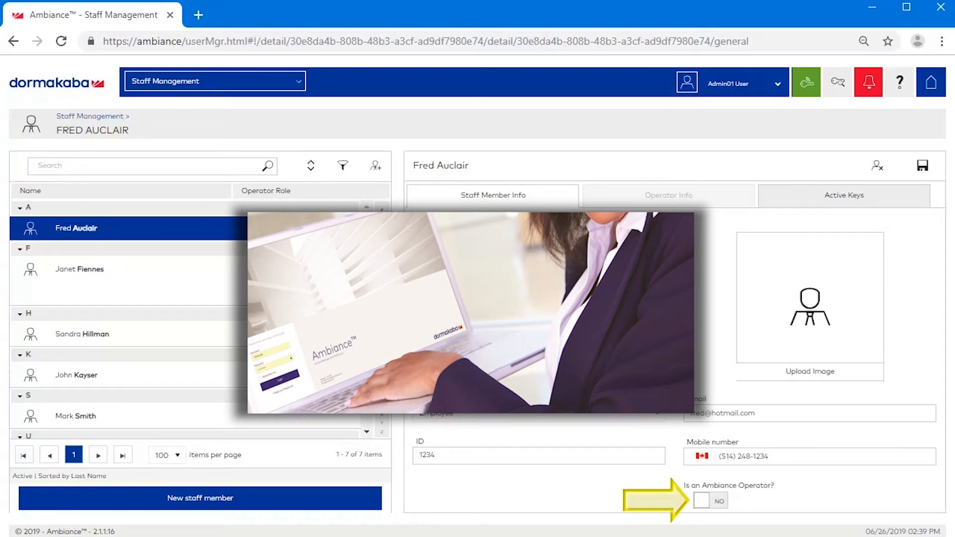
- Make Fred an Ambiance operator with Front Desk Agent role, username fred, a password and forced change at first logon
left_click(710, 500)
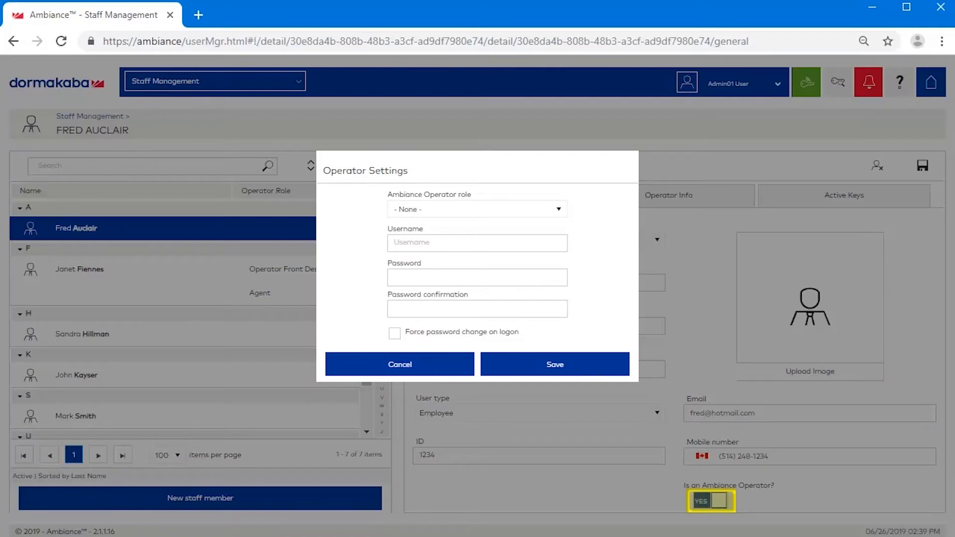
left_click(476, 209)
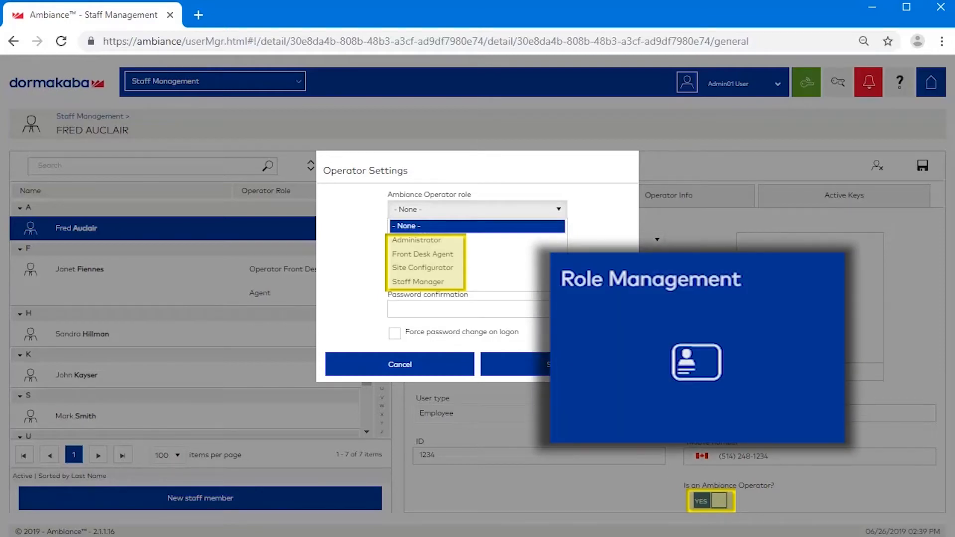
left_click(422, 254)
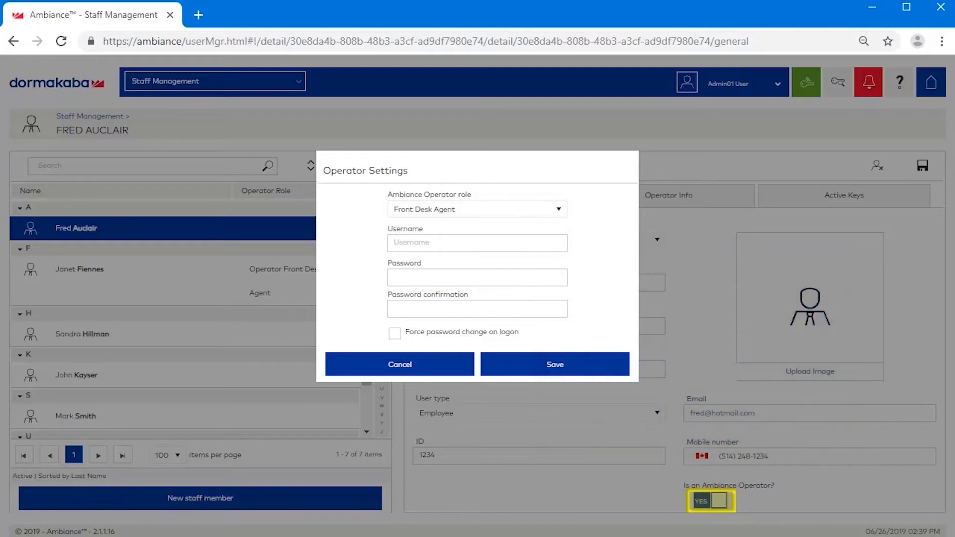
type("fred")
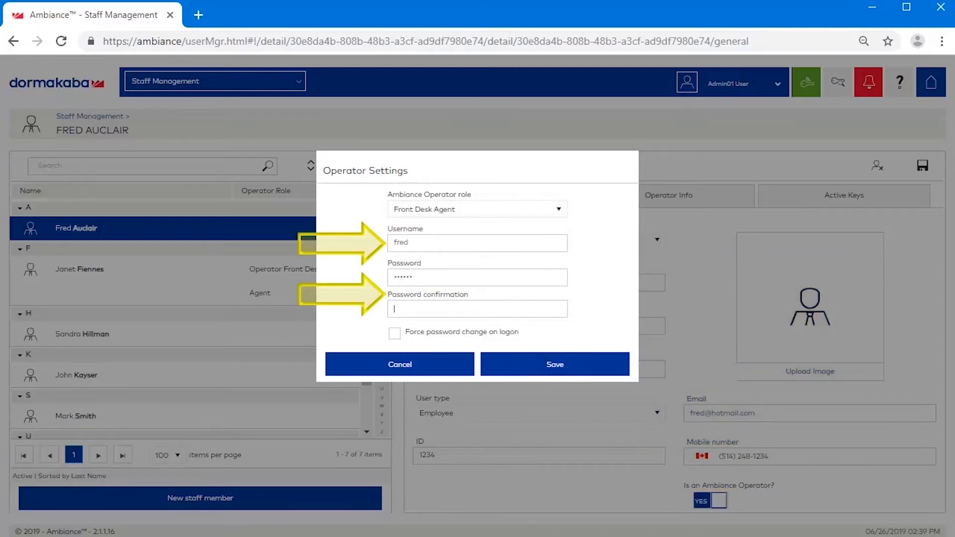
type("••••••")
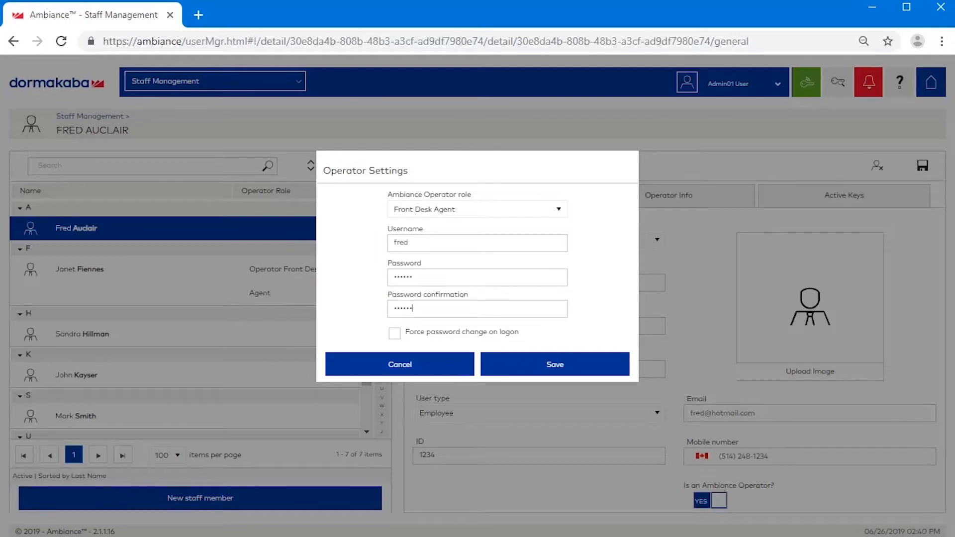
left_click(395, 333)
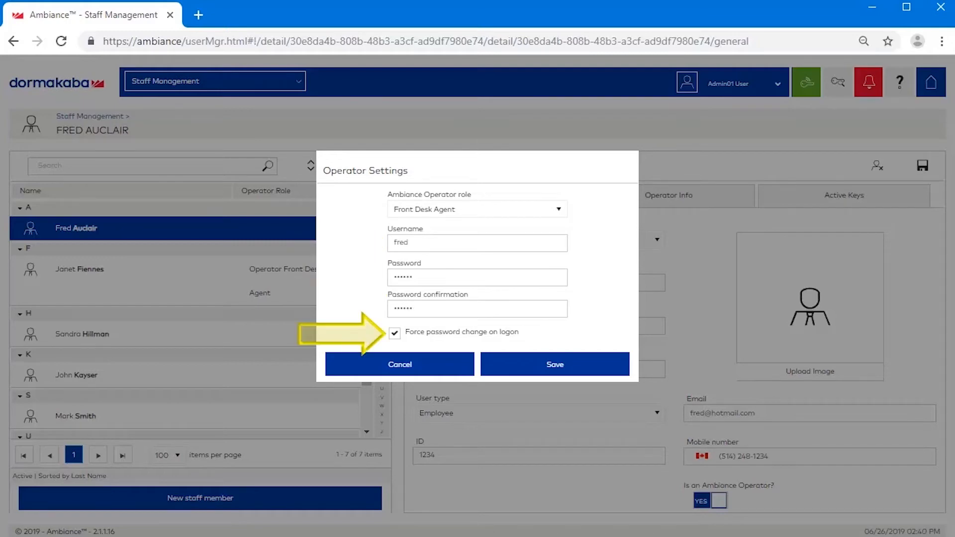
left_click(554, 364)
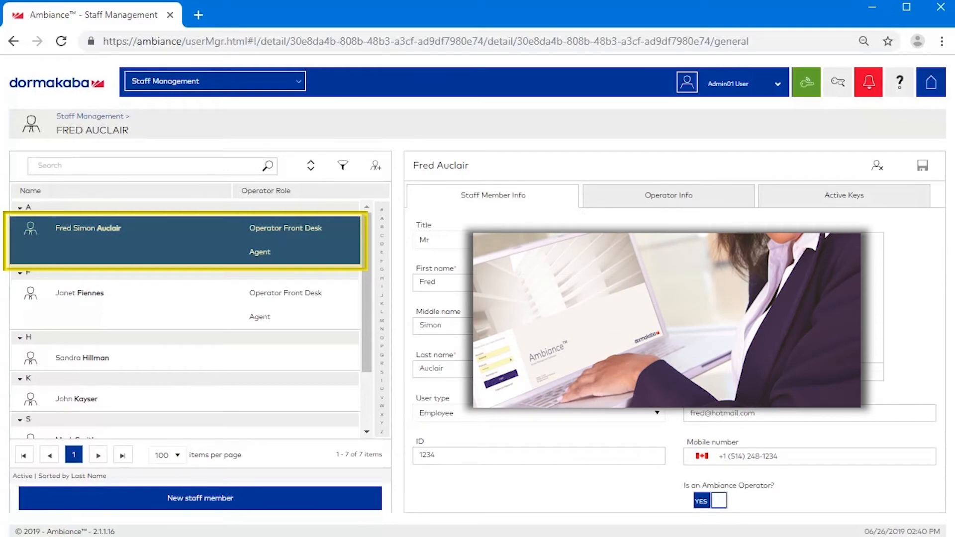
- In Fred's operator login details, change his role to Staff Manager
left_click(668, 195)
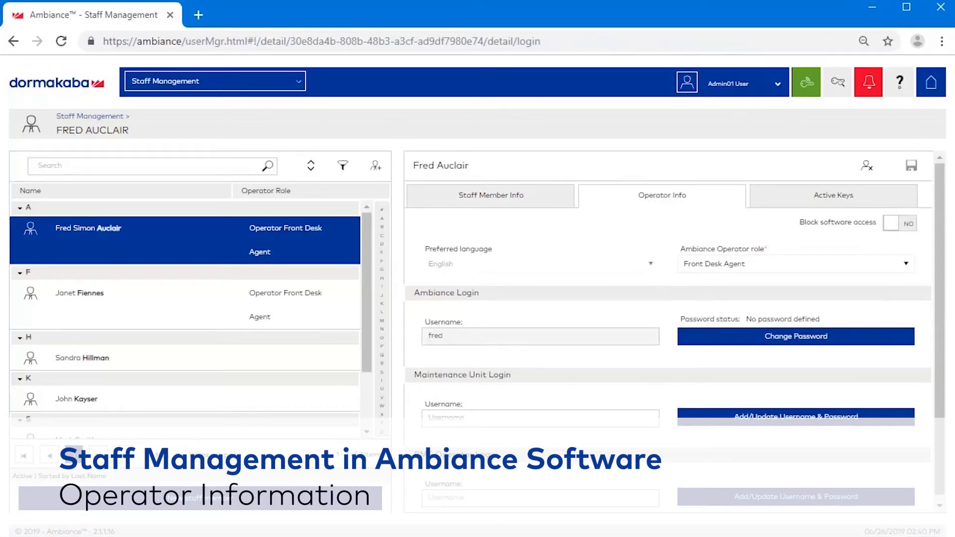
left_click(662, 195)
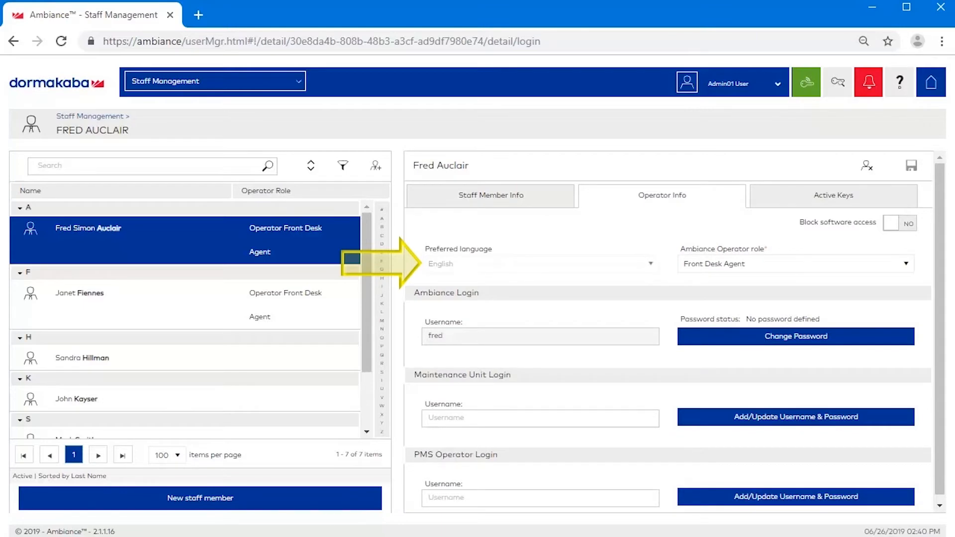
left_click(904, 264)
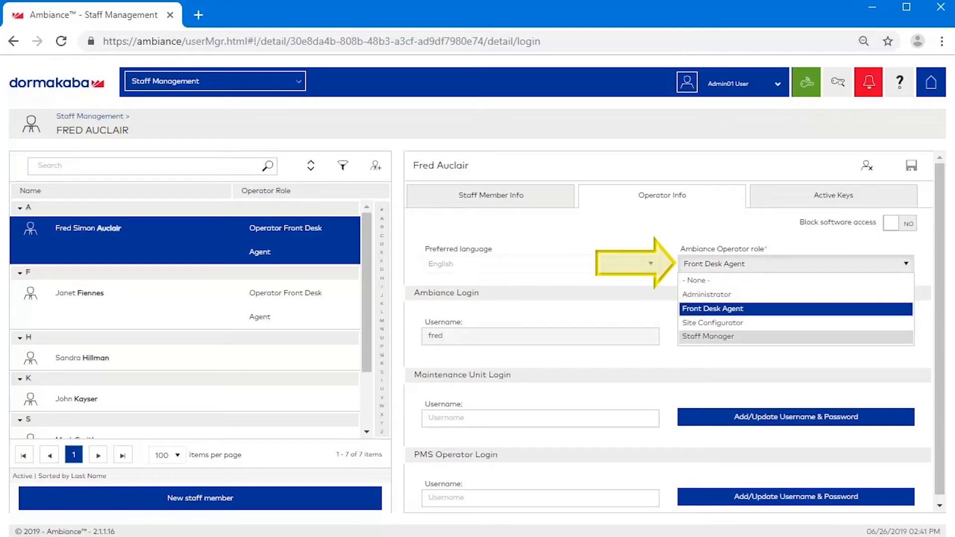
left_click(707, 337)
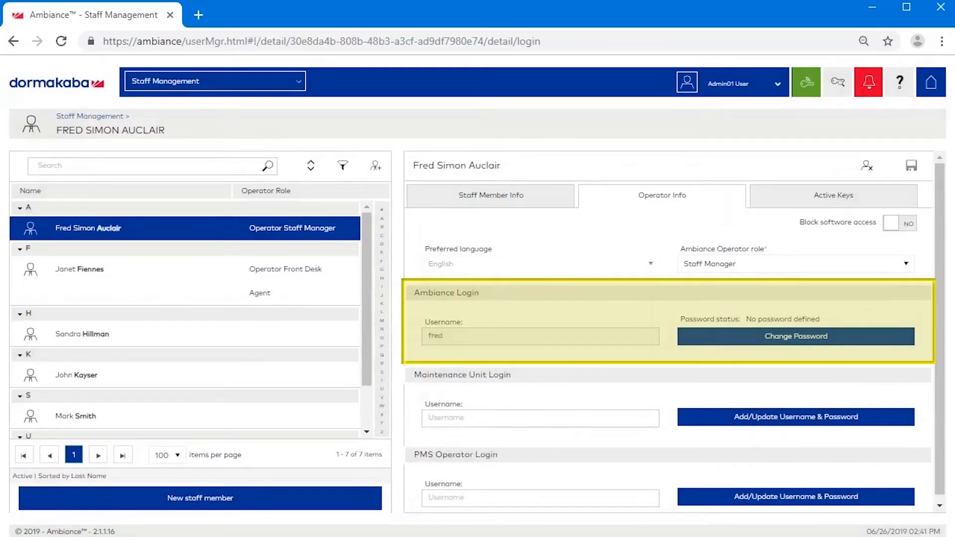
- Set and confirm a new Ambiance login password for Fred, acknowledging the success message
left_click(795, 336)
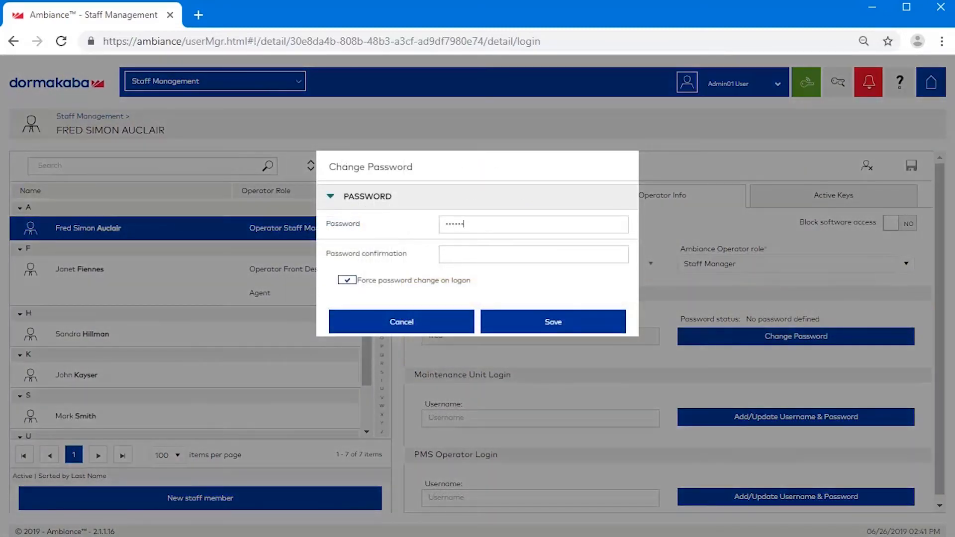
left_click(552, 321)
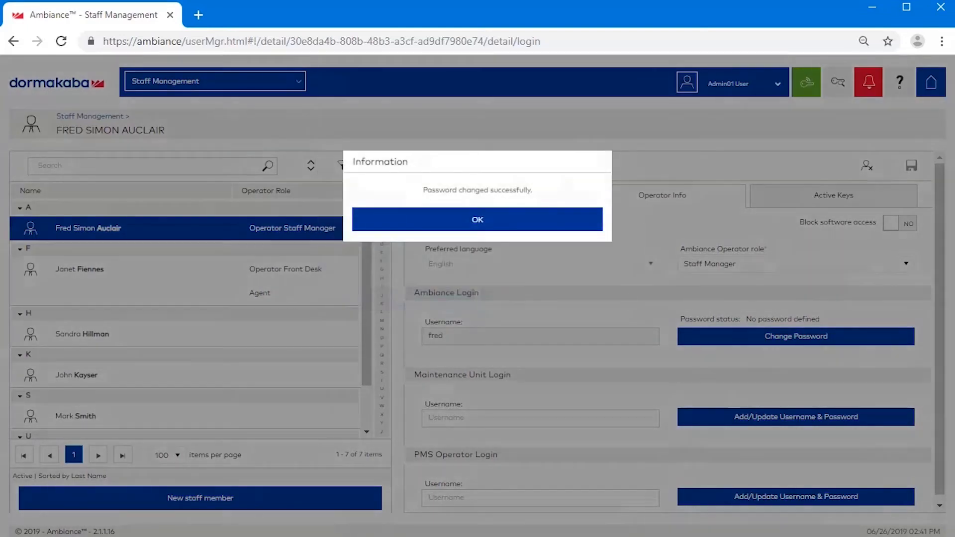
left_click(477, 218)
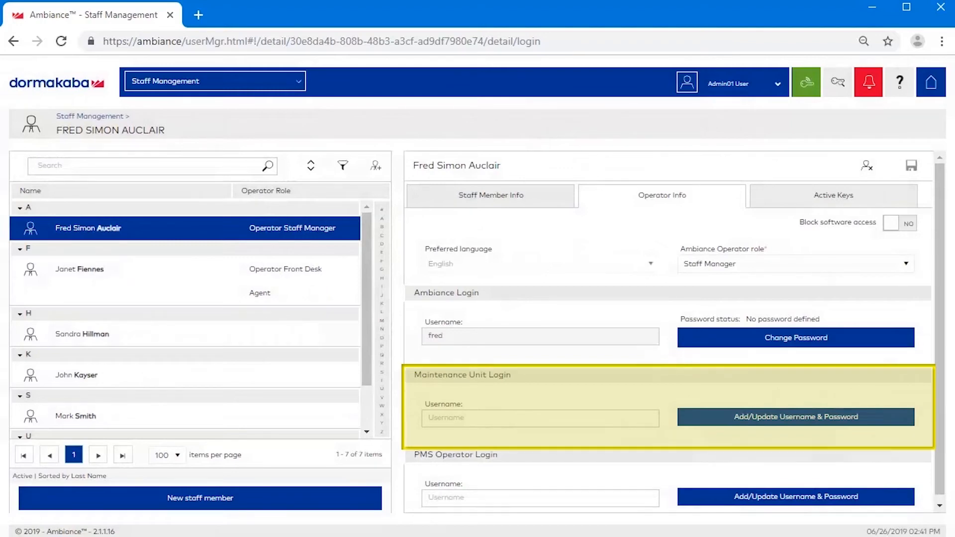
- Add a maintenance unit login for Fred with username MUNIT and a password, then confirm the save
left_click(795, 417)
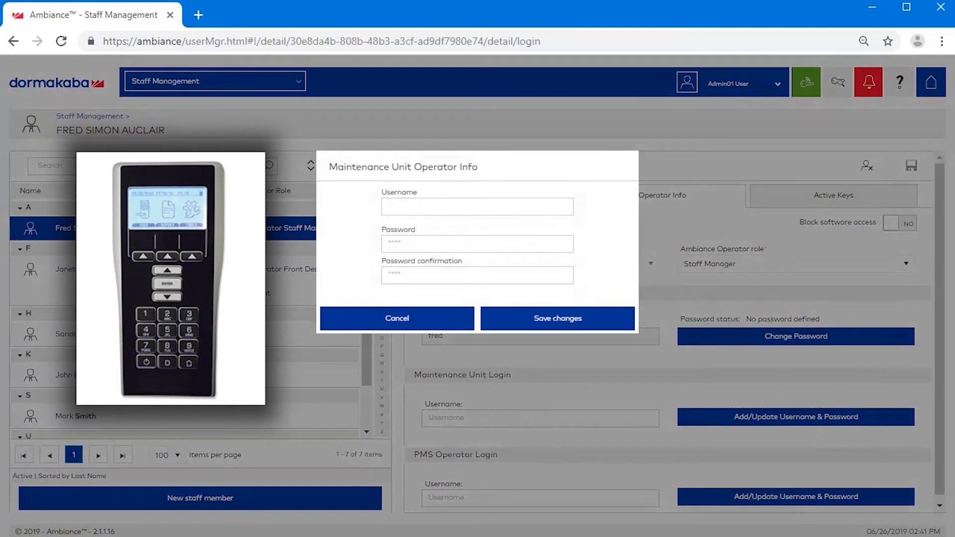
type("m")
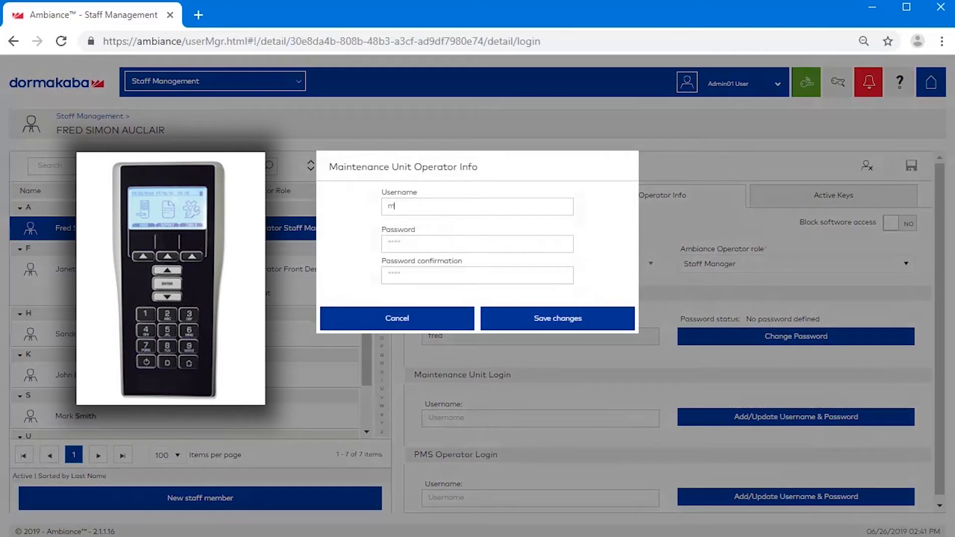
type("unit")
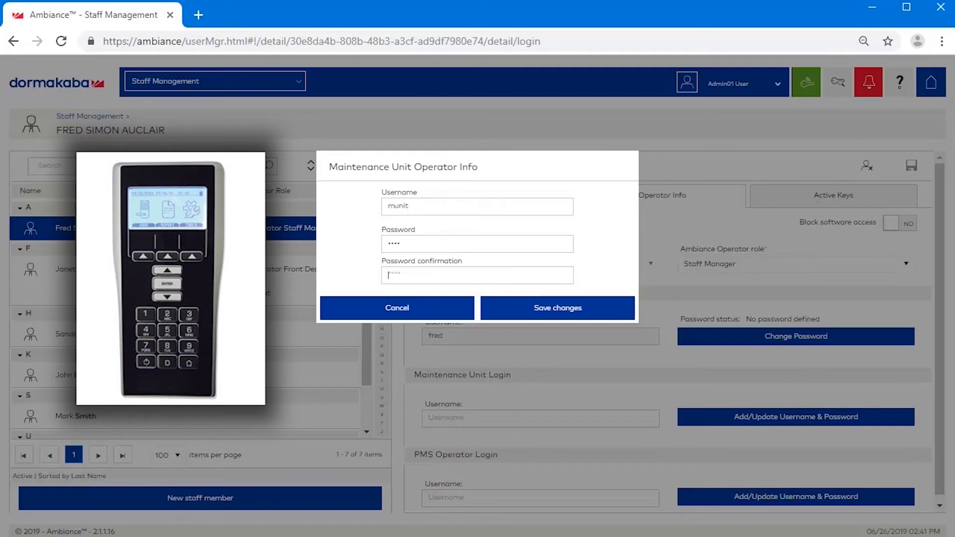
type("••••")
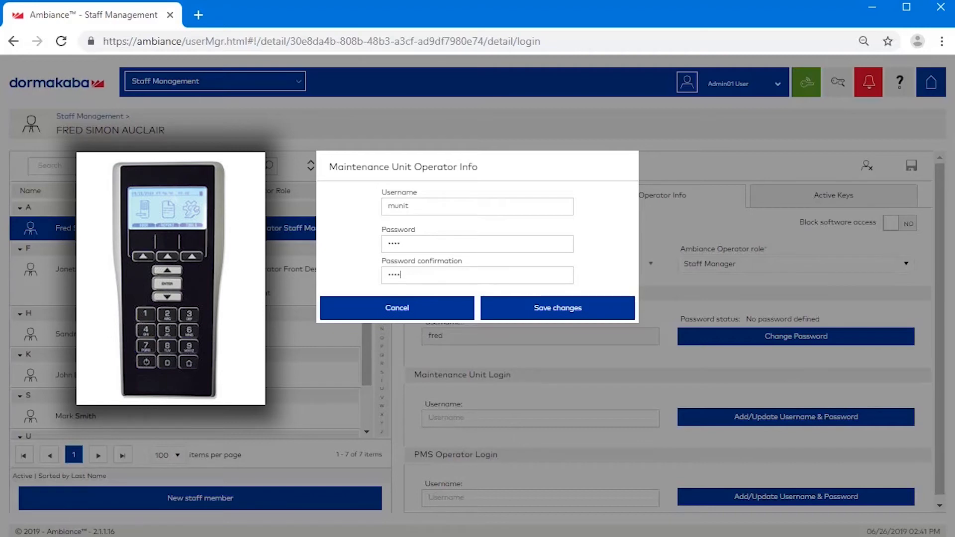
left_click(557, 307)
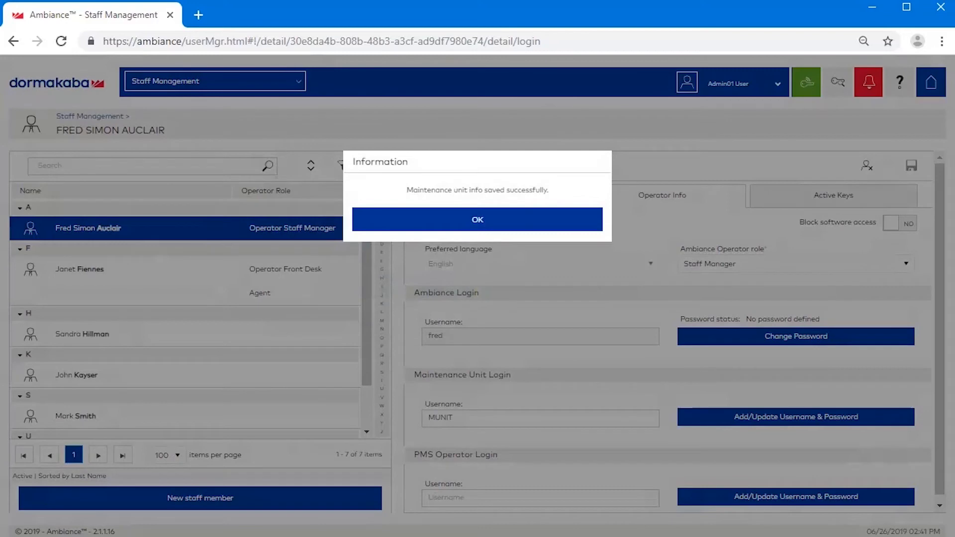
left_click(476, 219)
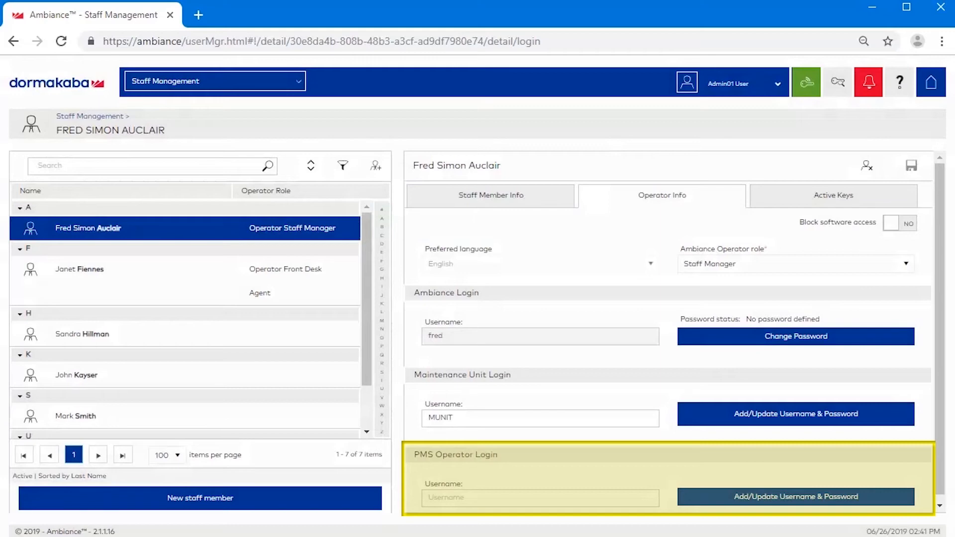
- Add a PMS operator login for Fred with username FRED and confirm the save
left_click(795, 497)
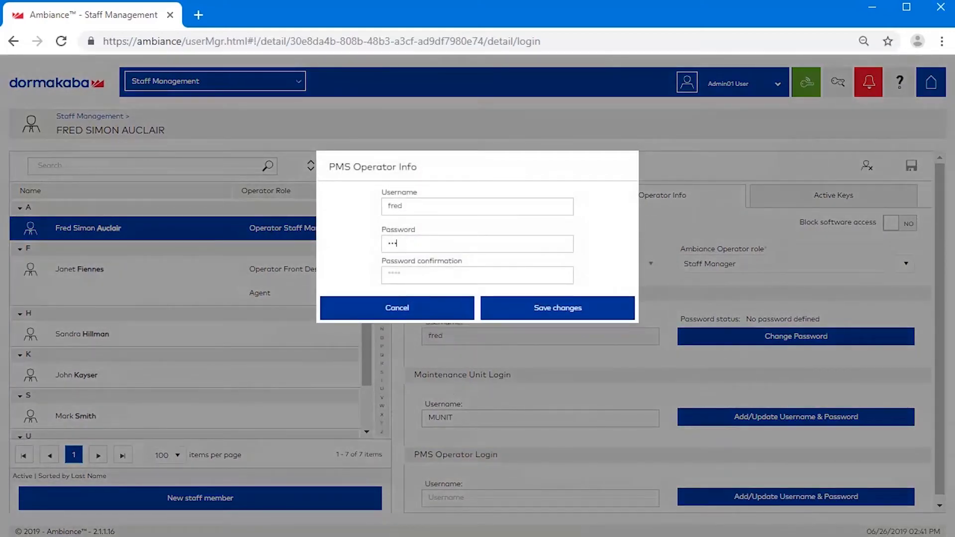
left_click(557, 308)
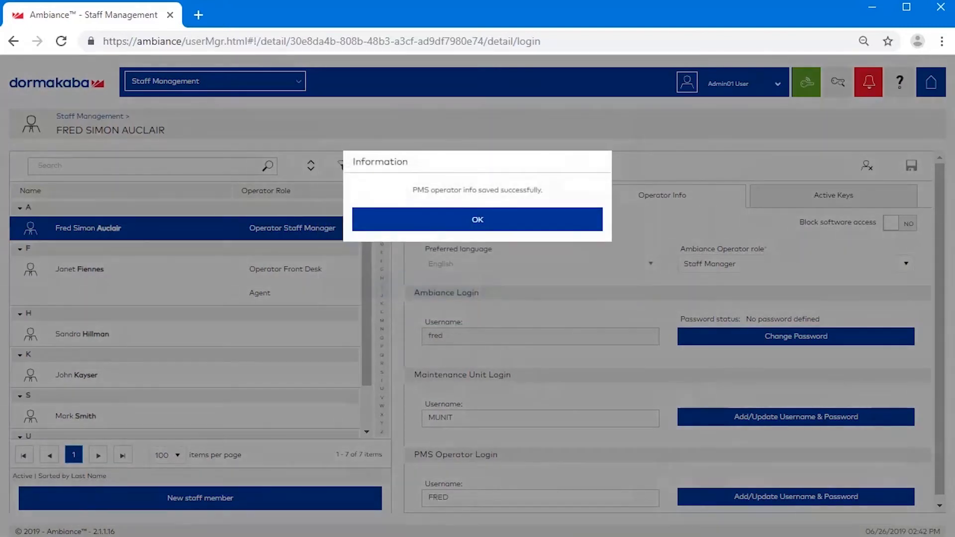
left_click(476, 219)
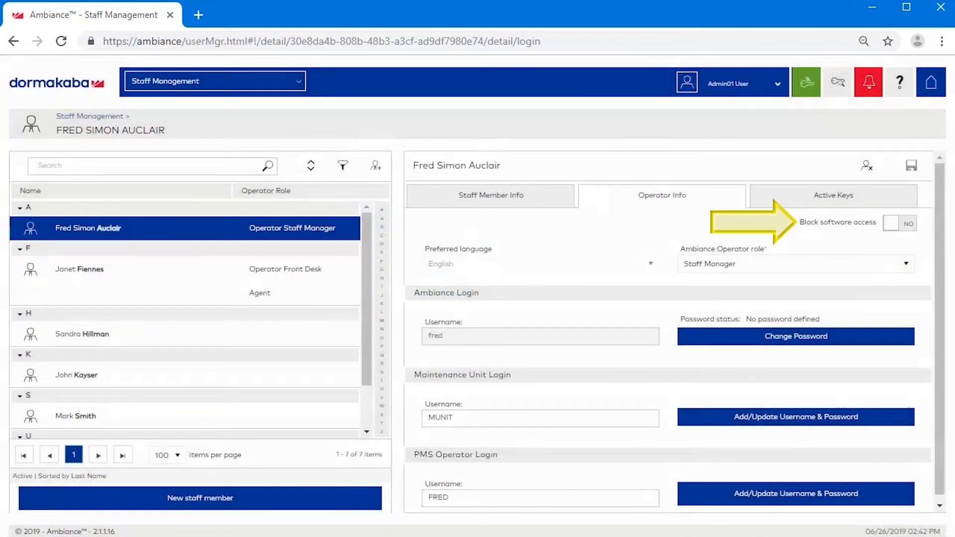
left_click(900, 222)
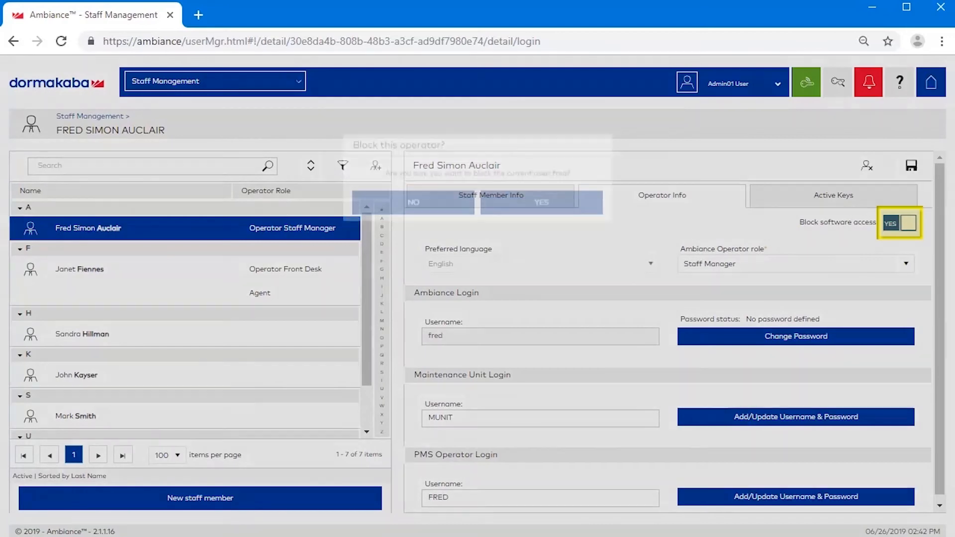
left_click(540, 202)
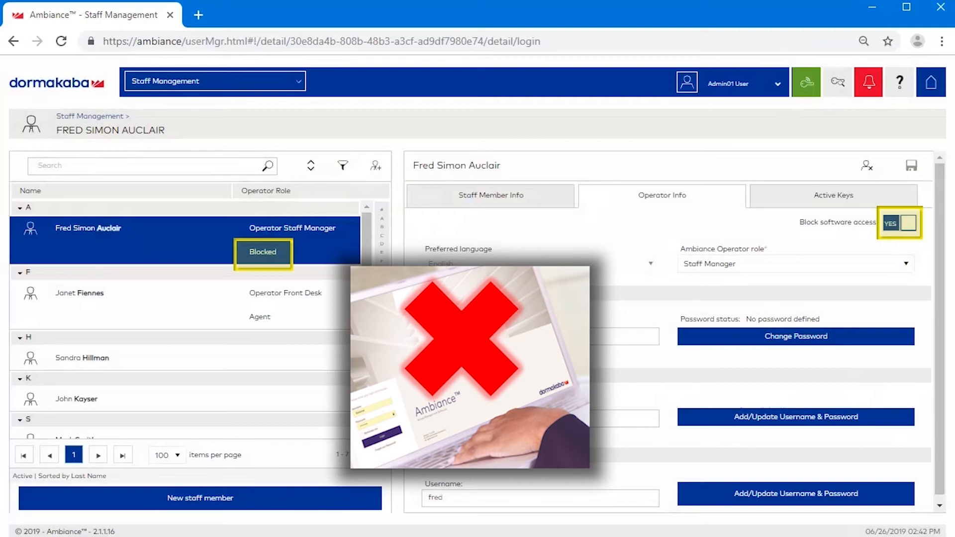
left_click(901, 223)
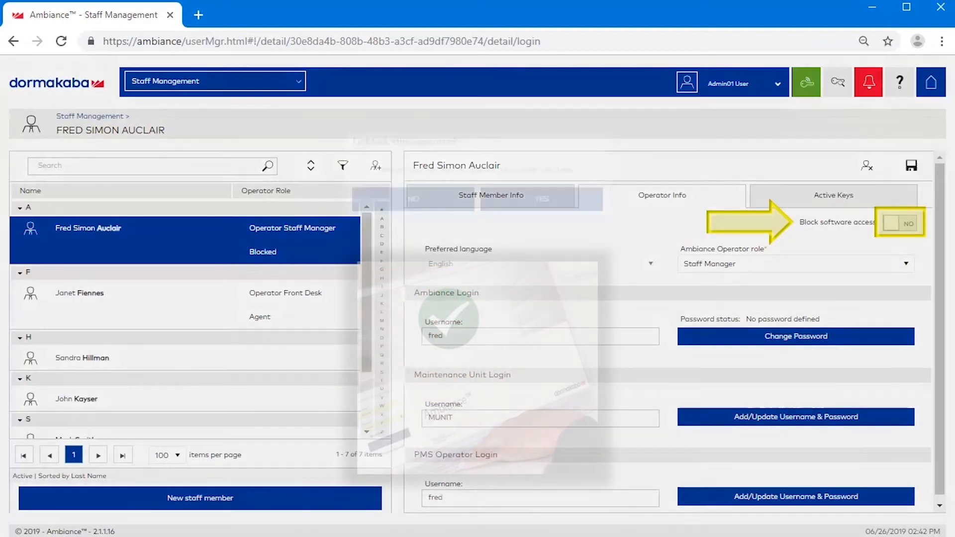
left_click(900, 222)
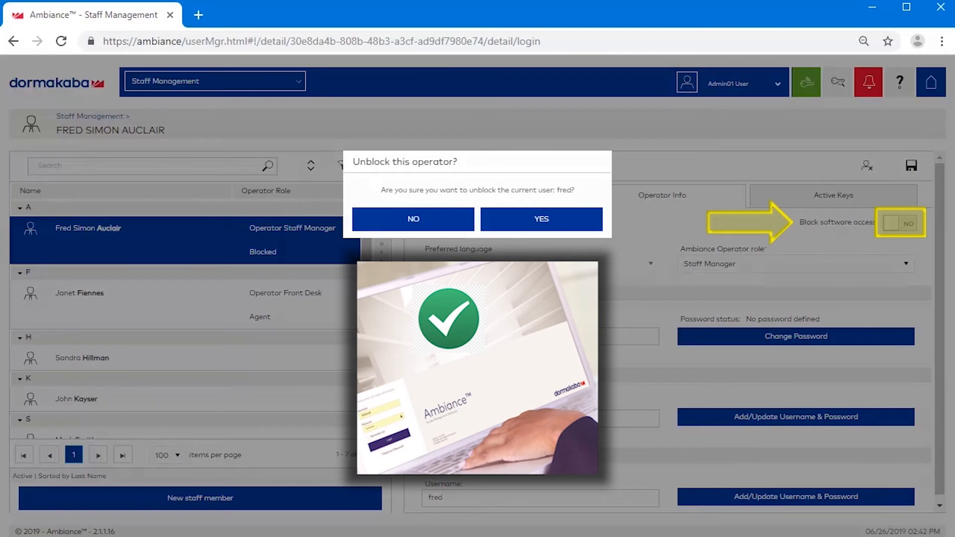
left_click(540, 219)
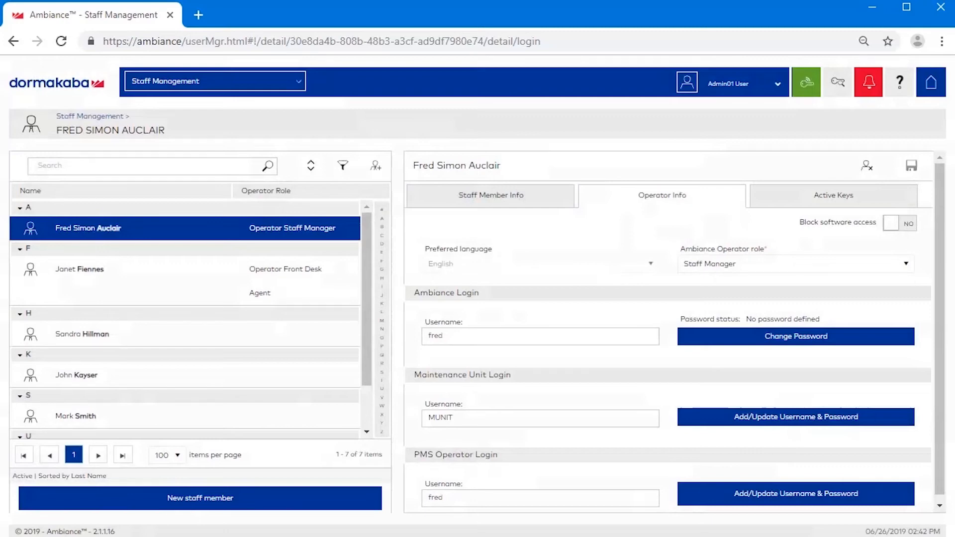
mouse_move(867, 167)
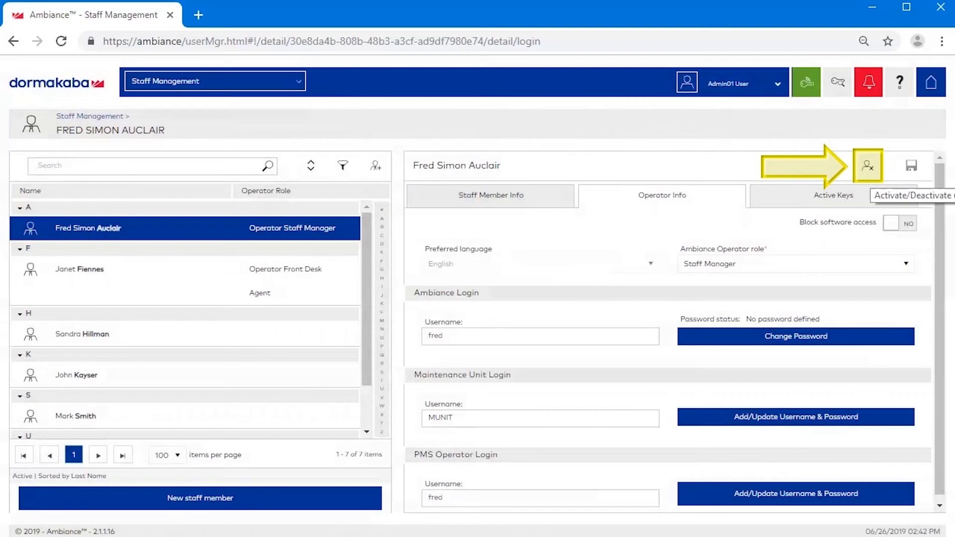
left_click(867, 166)
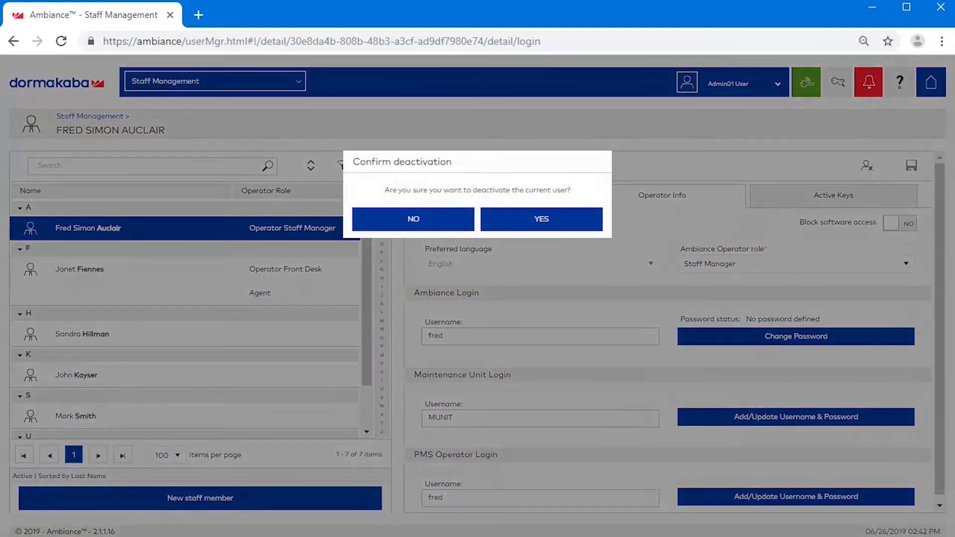
left_click(540, 219)
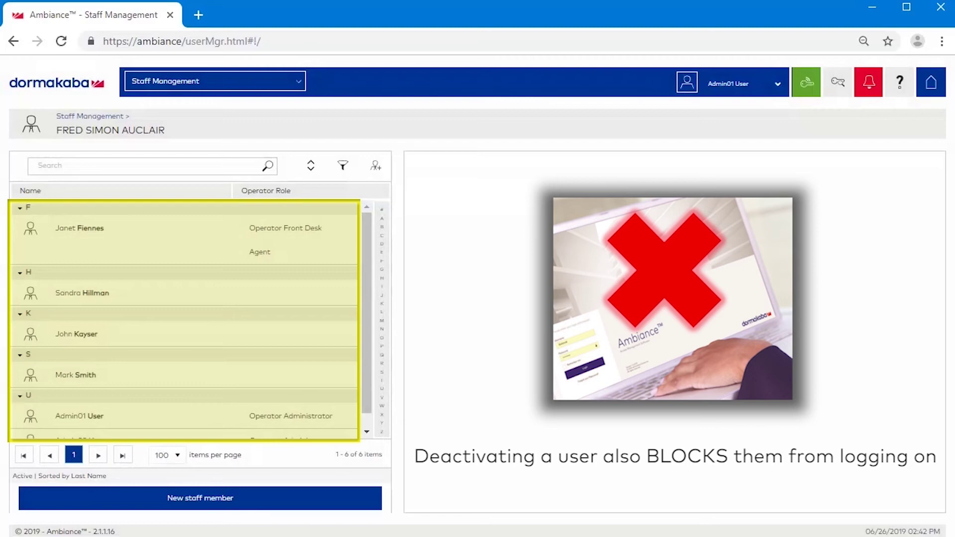
left_click(75, 375)
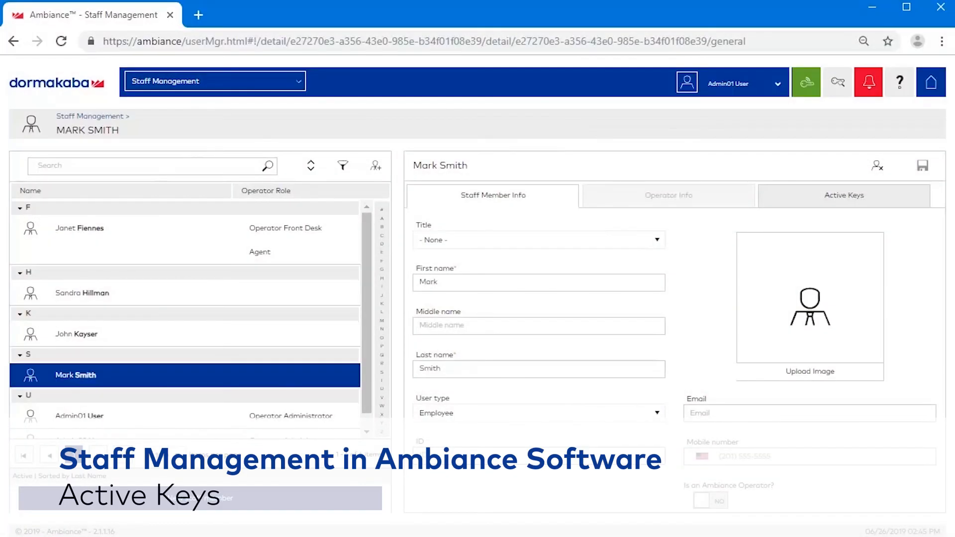
left_click(843, 195)
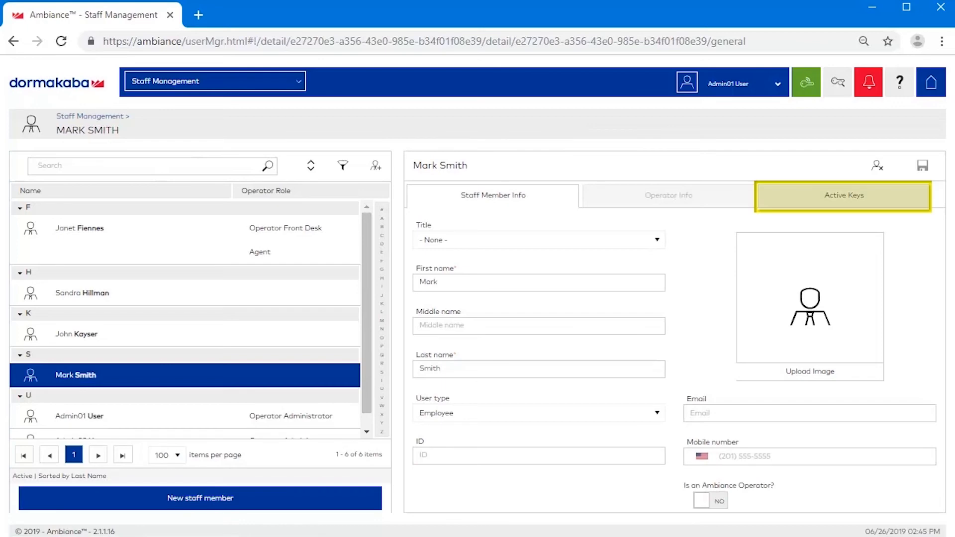
left_click(842, 195)
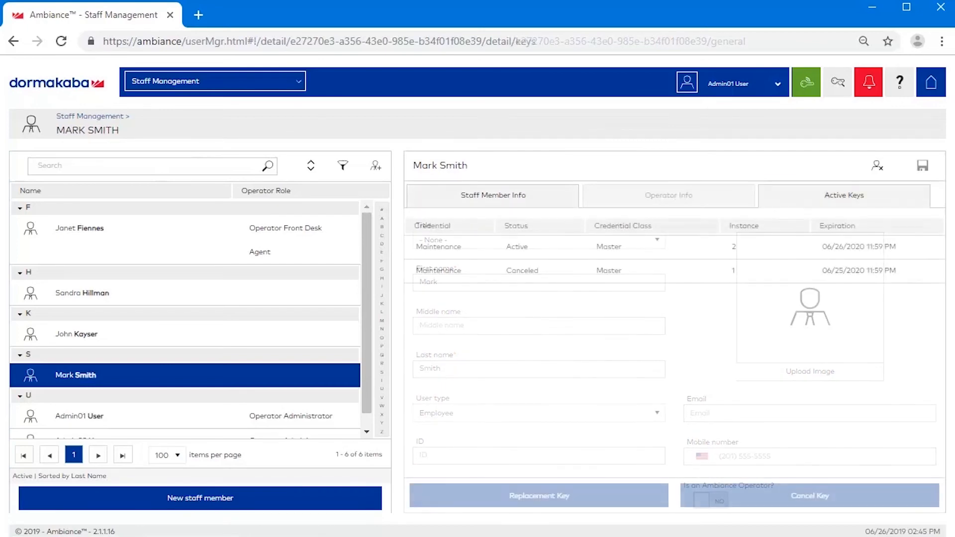
left_click(843, 195)
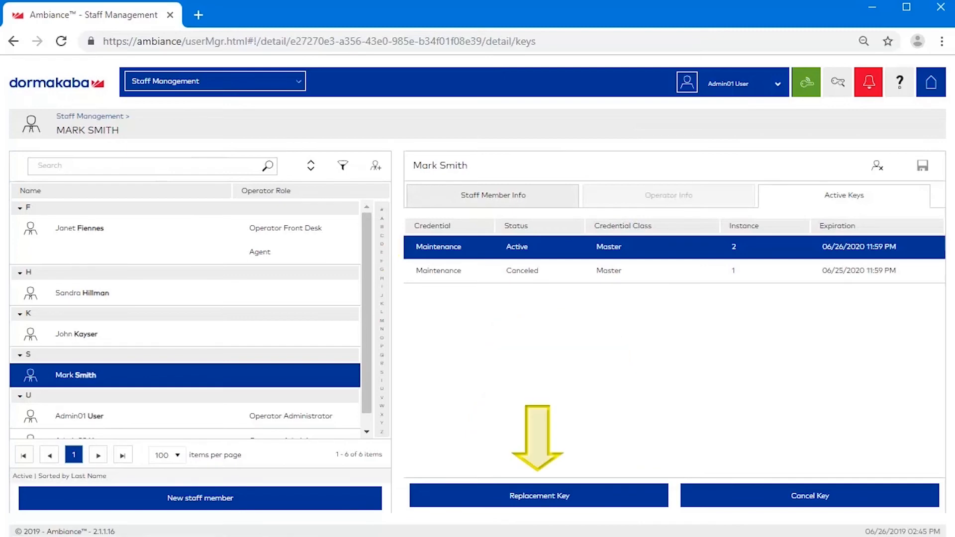
left_click(538, 496)
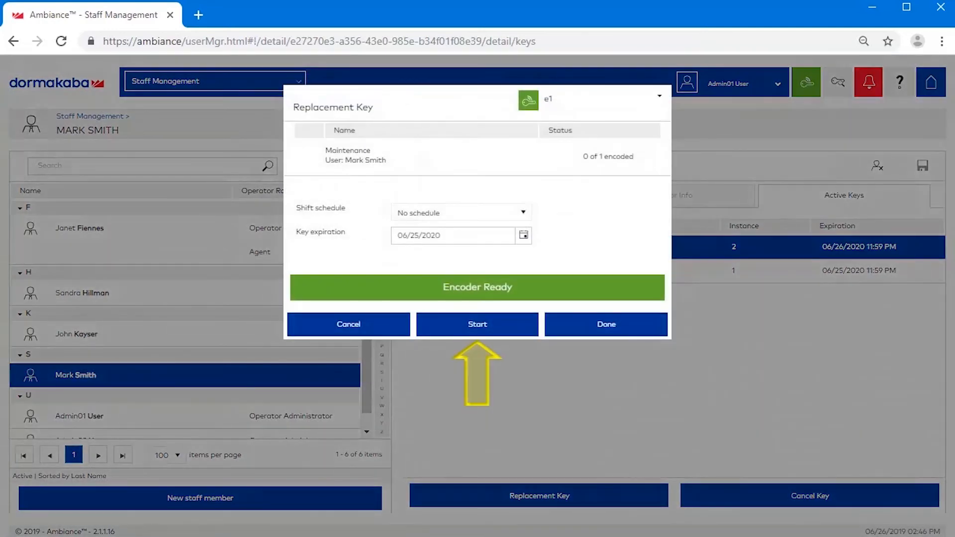
left_click(477, 325)
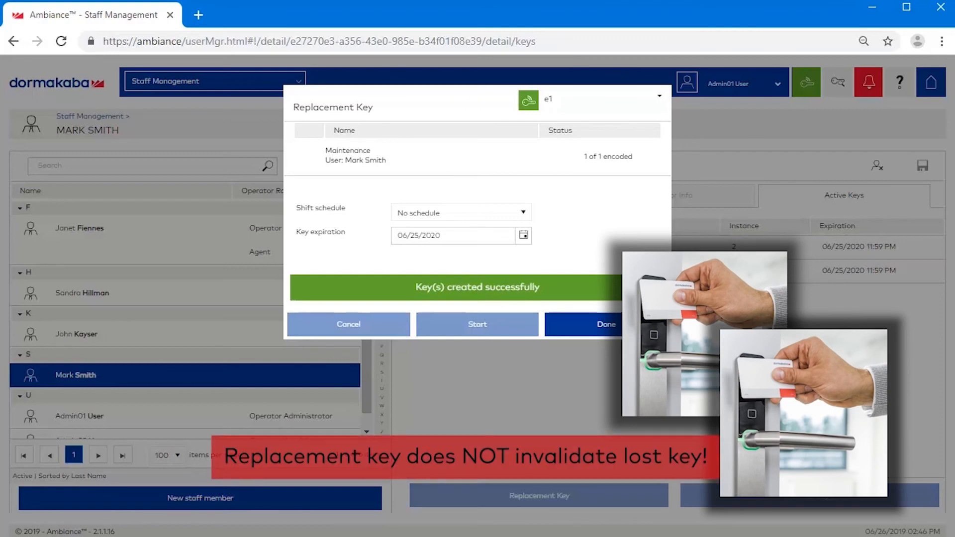
left_click(606, 324)
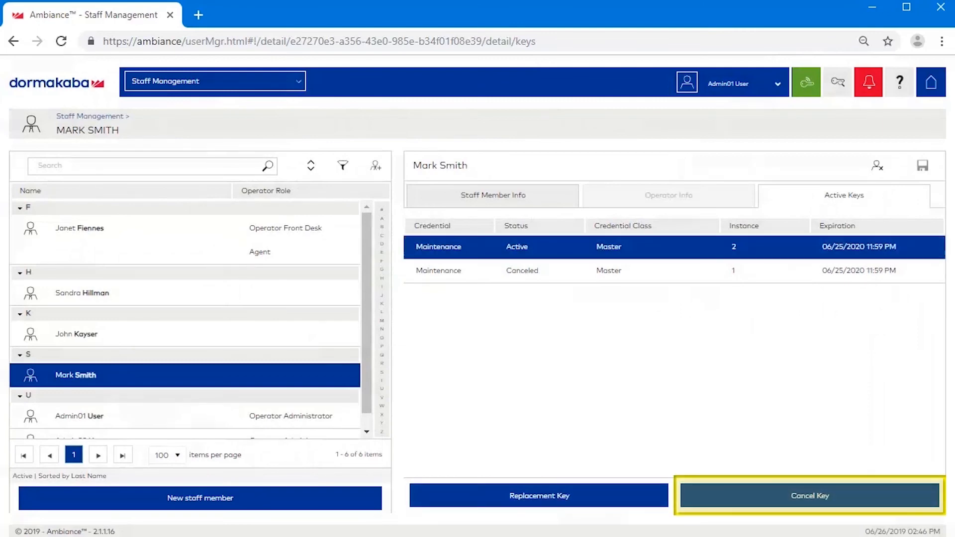
left_click(810, 496)
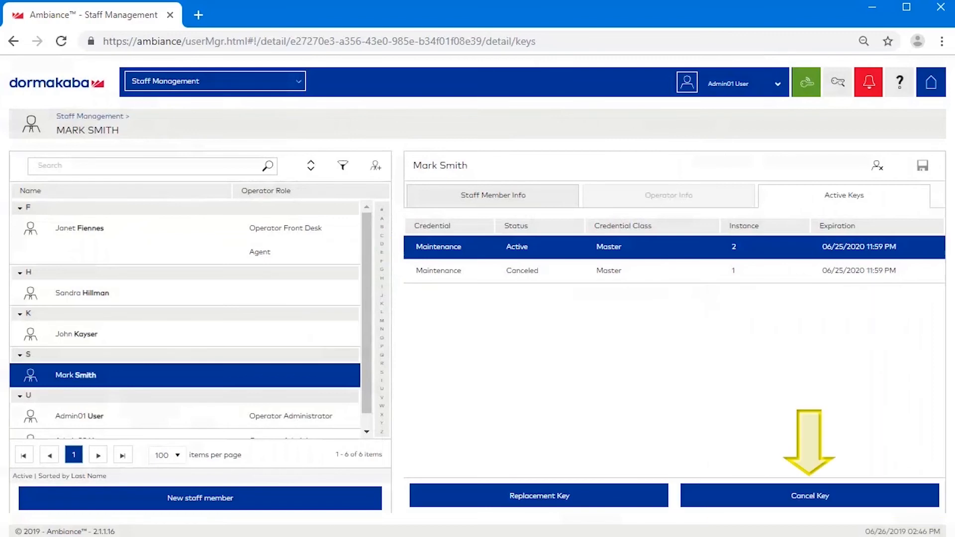
left_click(809, 496)
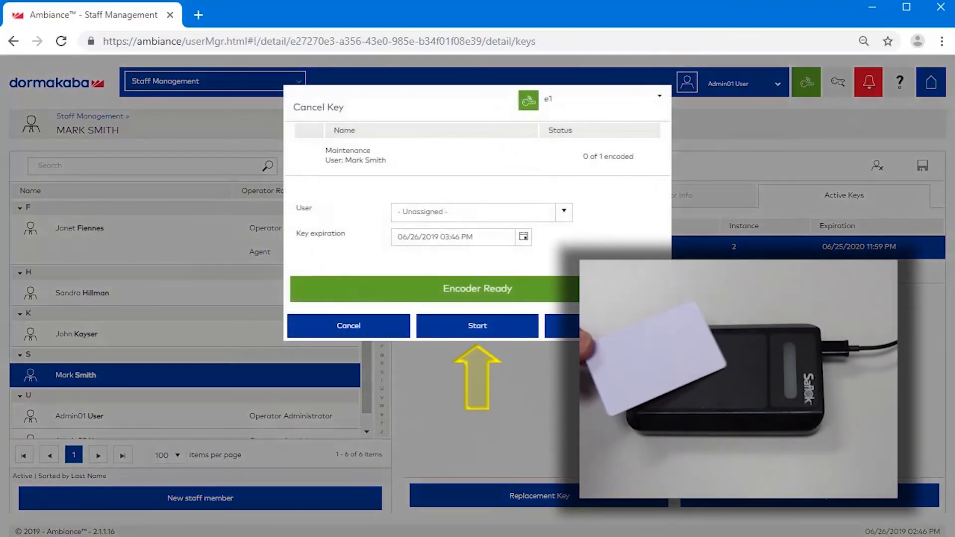
left_click(477, 326)
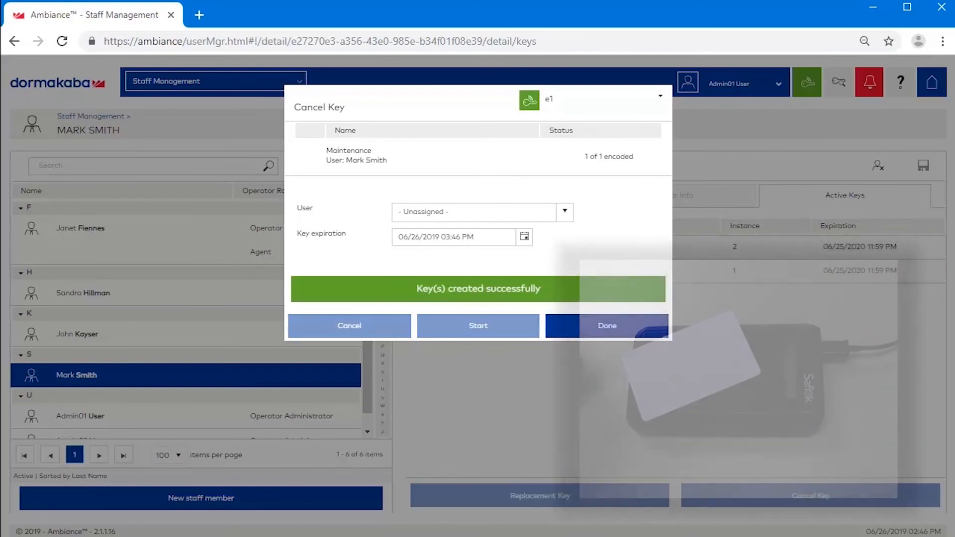
left_click(606, 327)
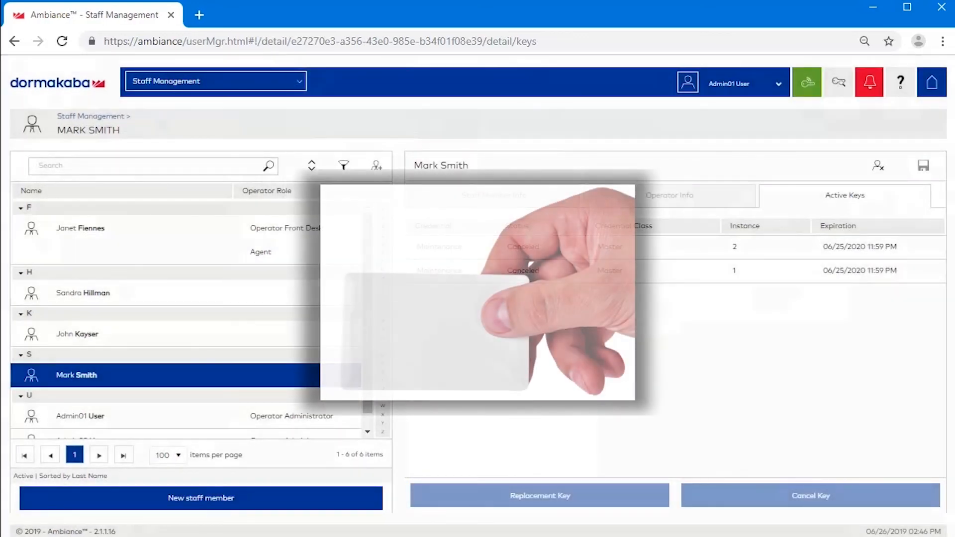